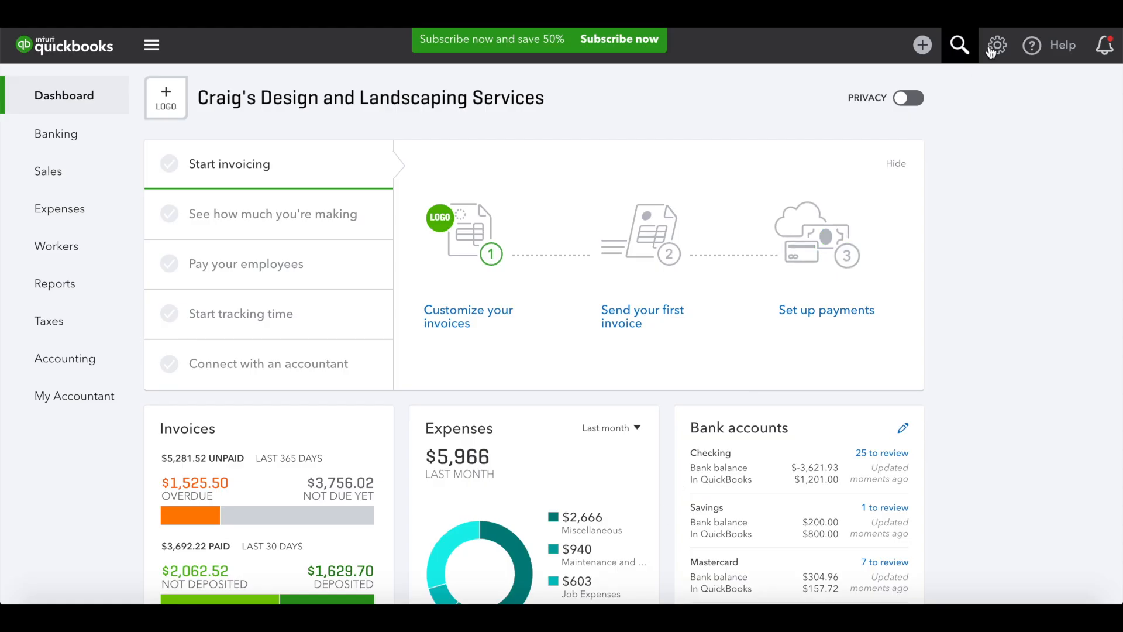
- Reach the Recurring Transactions list from the gear menu to begin a new sales receipt template
left_click(996, 45)
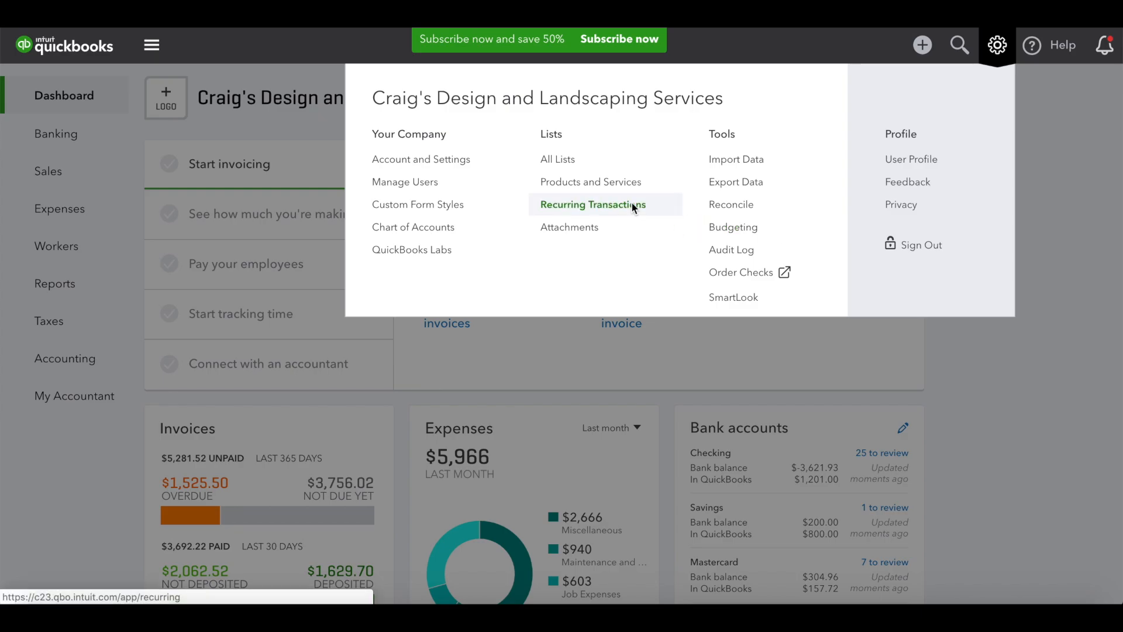
left_click(590, 203)
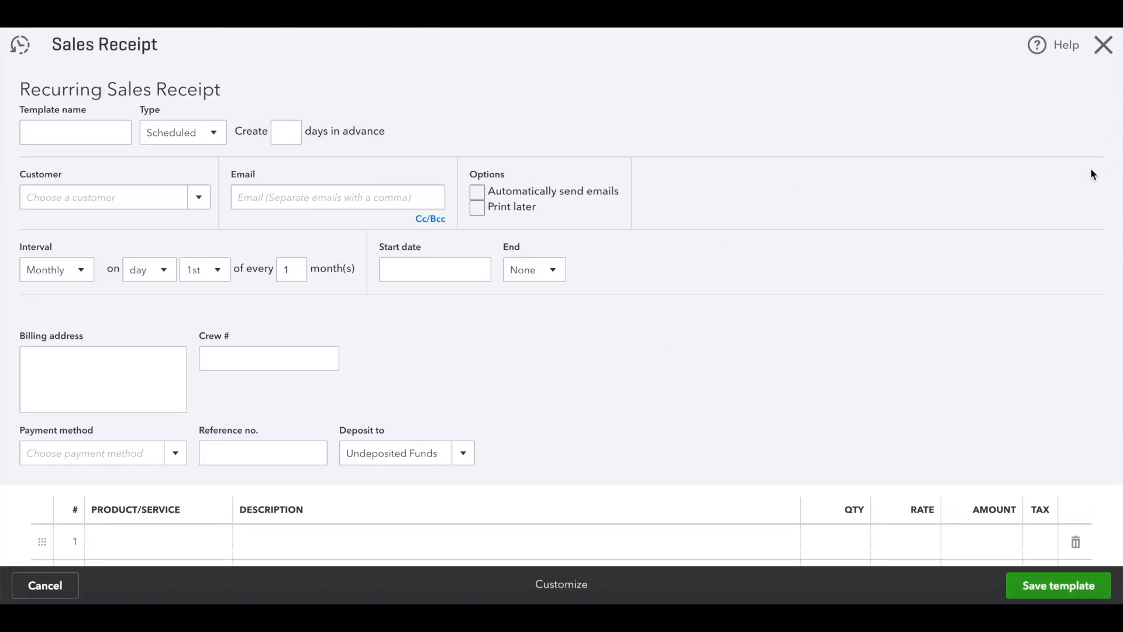
- Name the template and client Santa Claus LLC with automatic emailing turned on
left_click(74, 132)
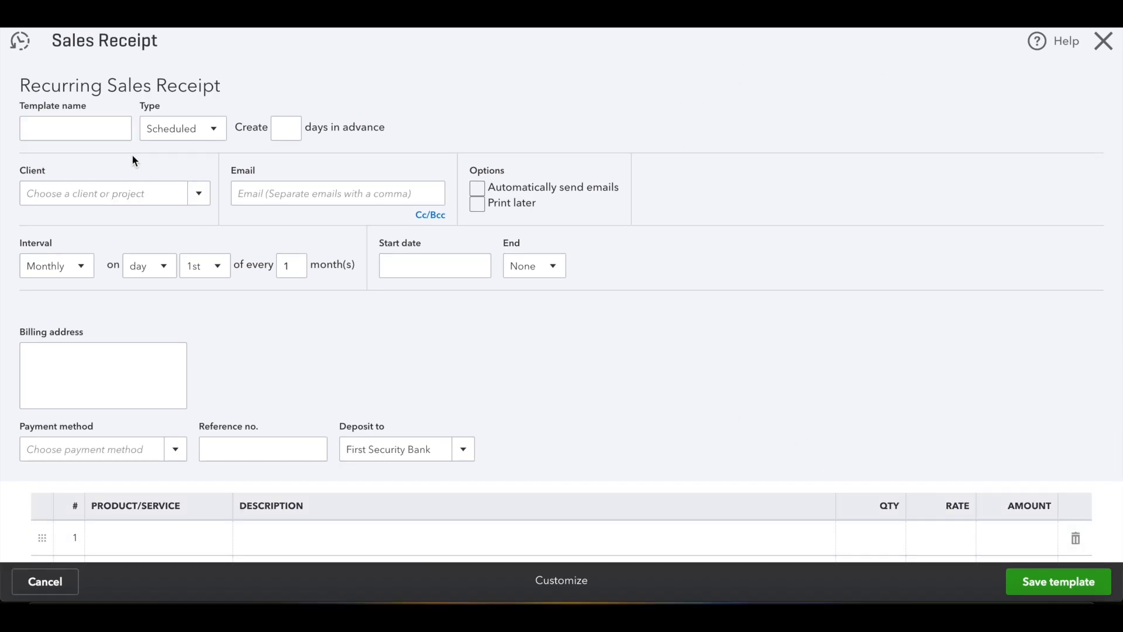
type("Santa Claus LLC")
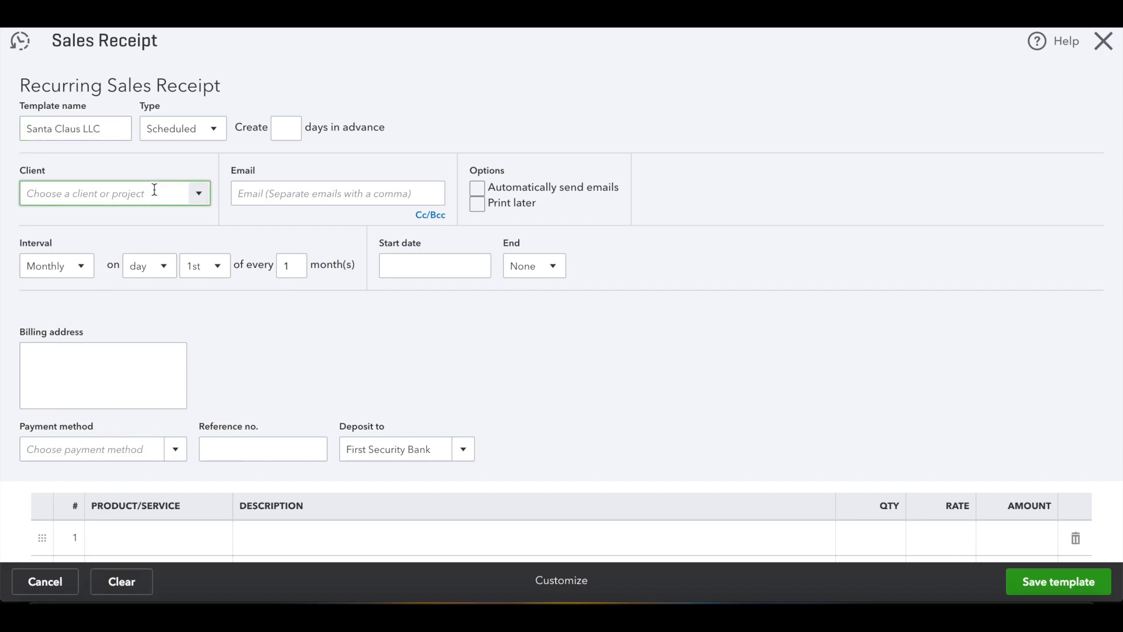
type("Santa Claus LLC")
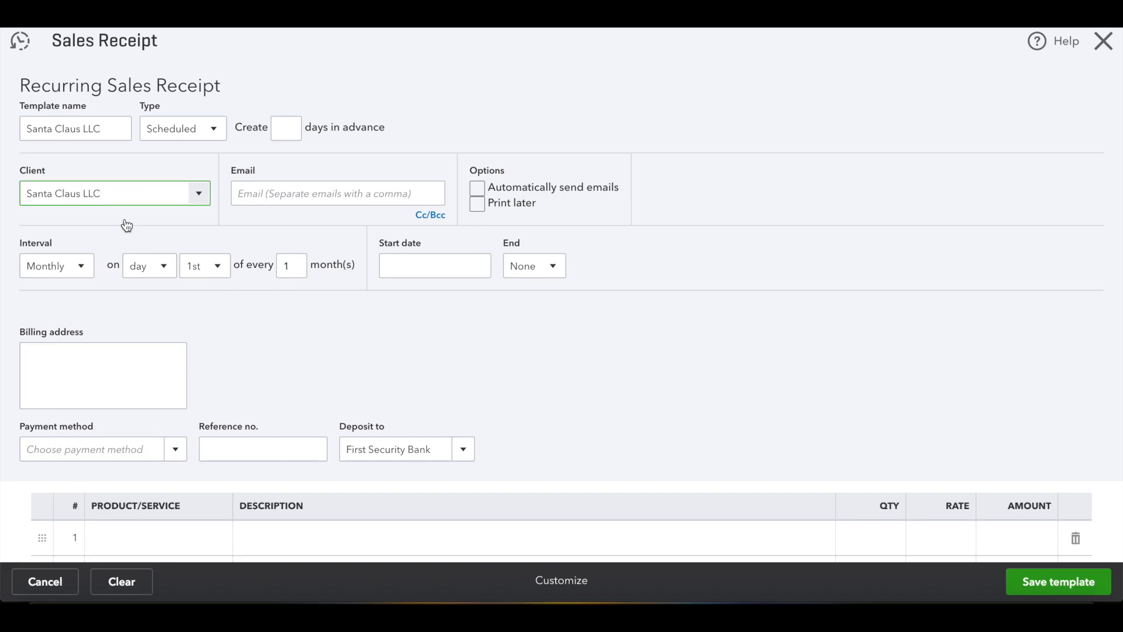
left_click(115, 193)
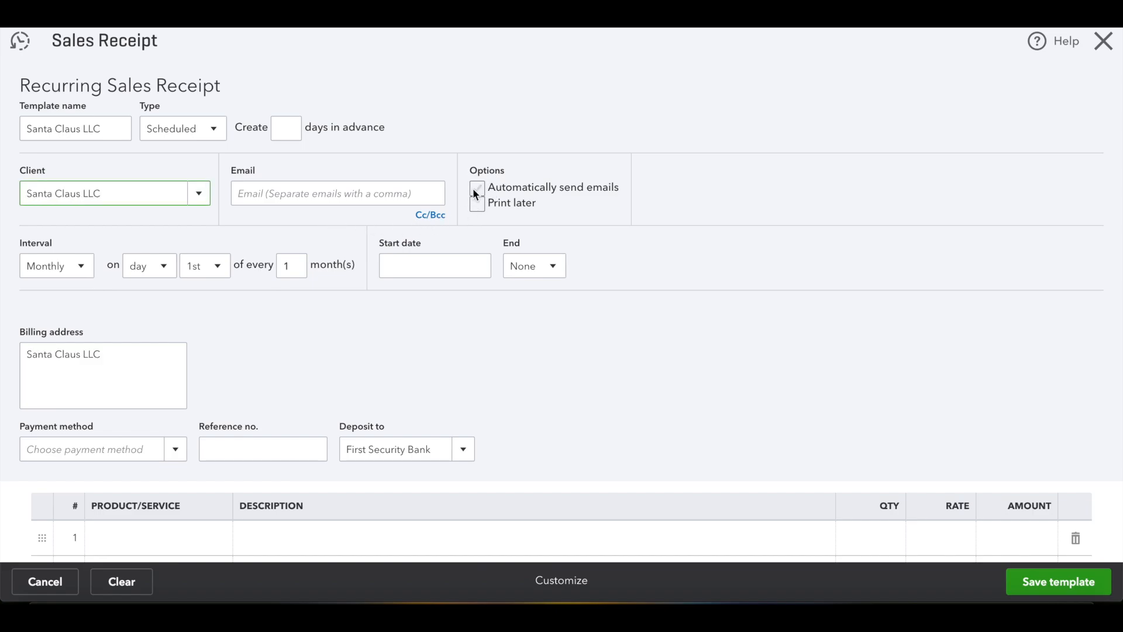
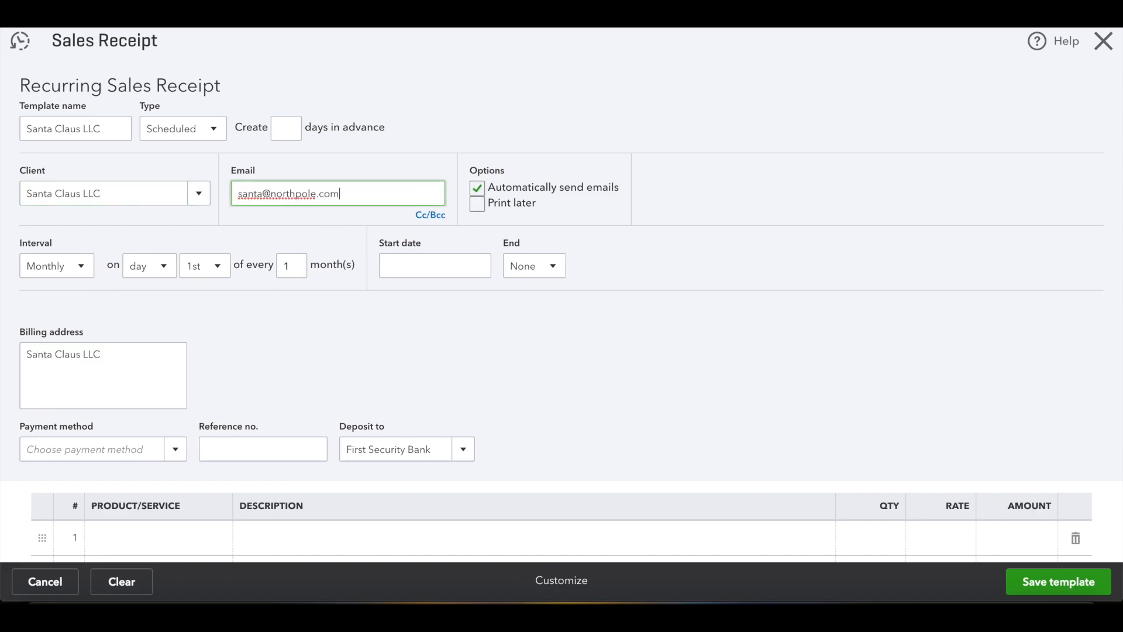
mouse_move(475, 271)
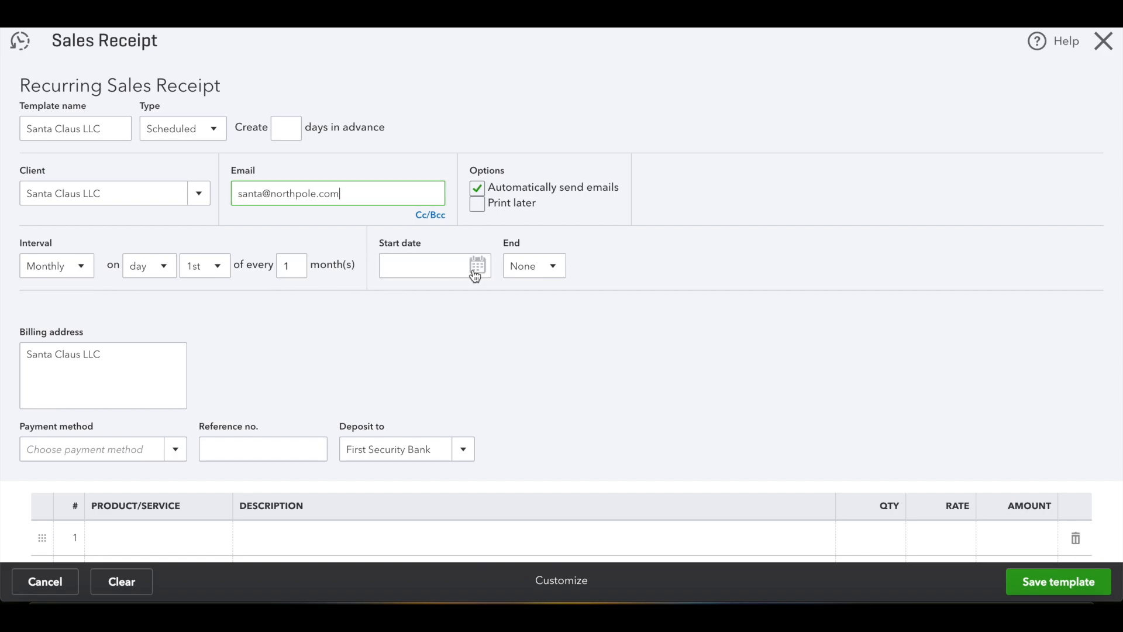
- Set start date 01/01/2019 and billing address PO Box 100, North Pole, AR 7220
type("01/01/2019")
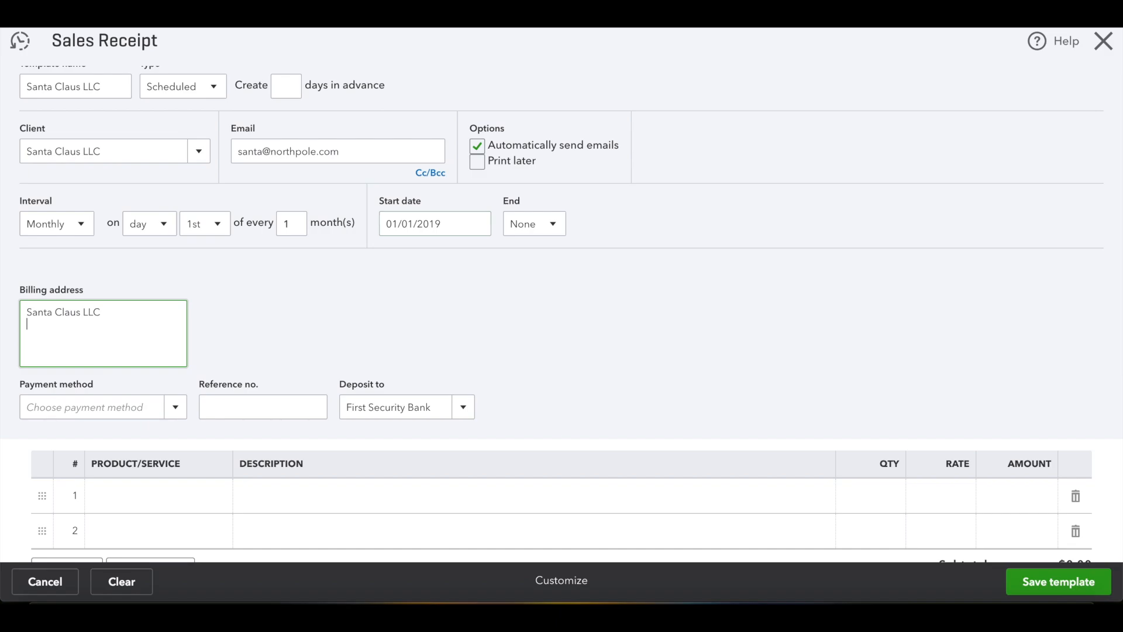
type("PO Box 100")
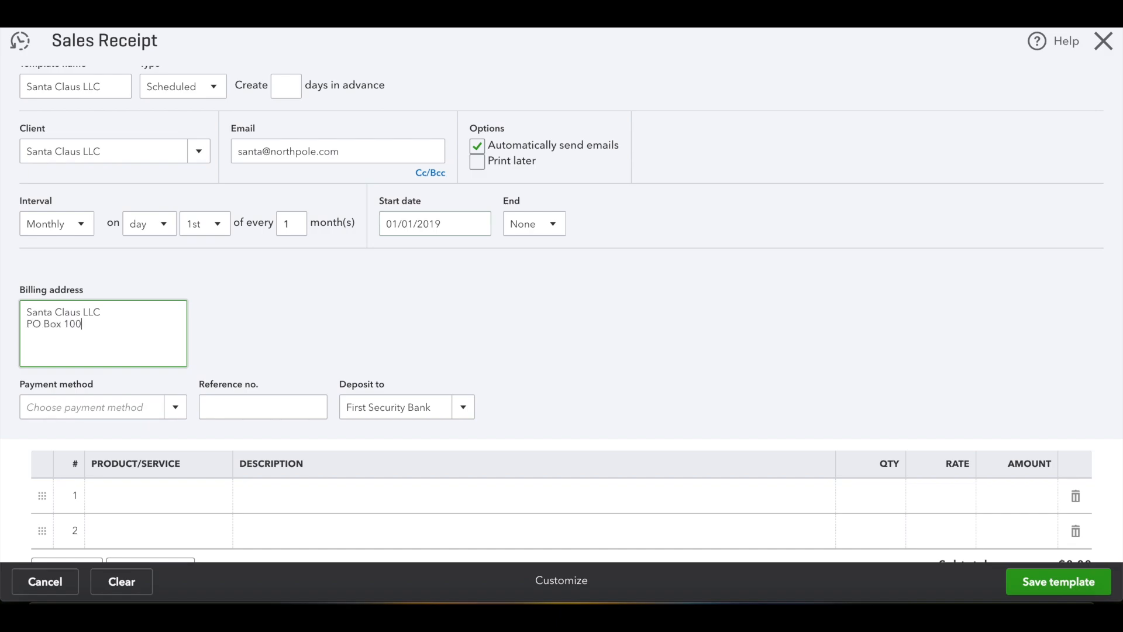
type("1N")
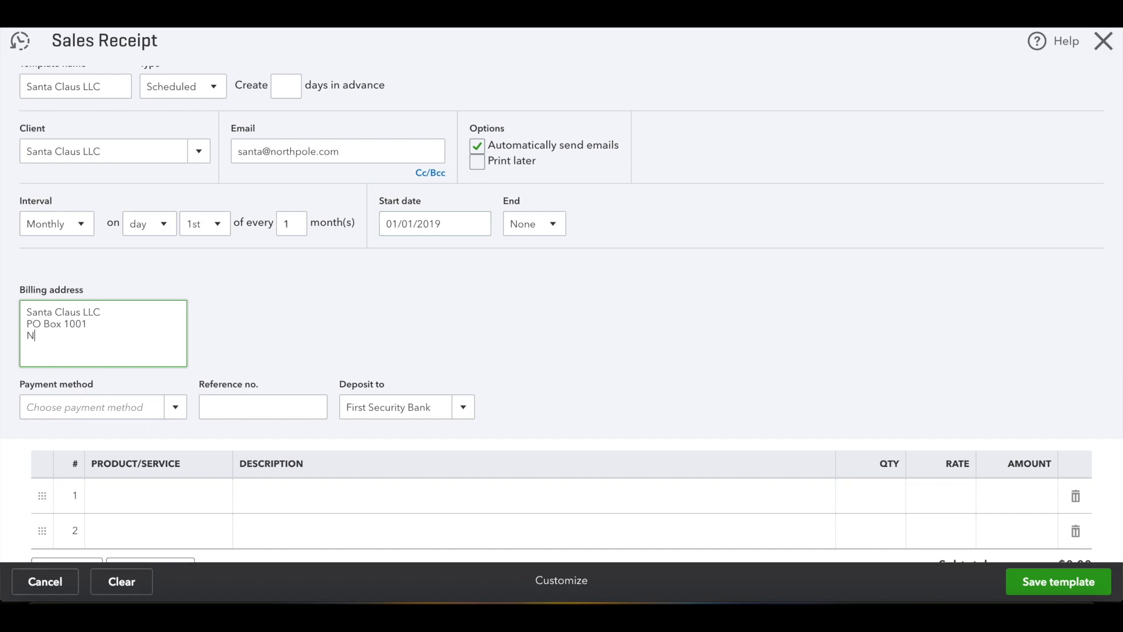
type("orth Pole,")
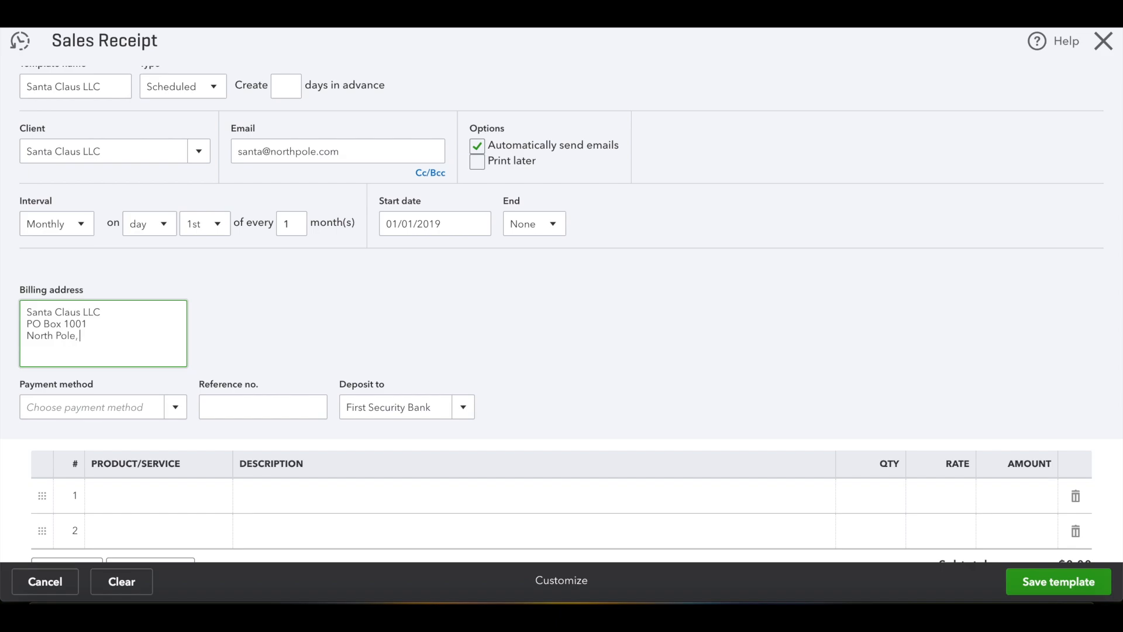
type("AR")
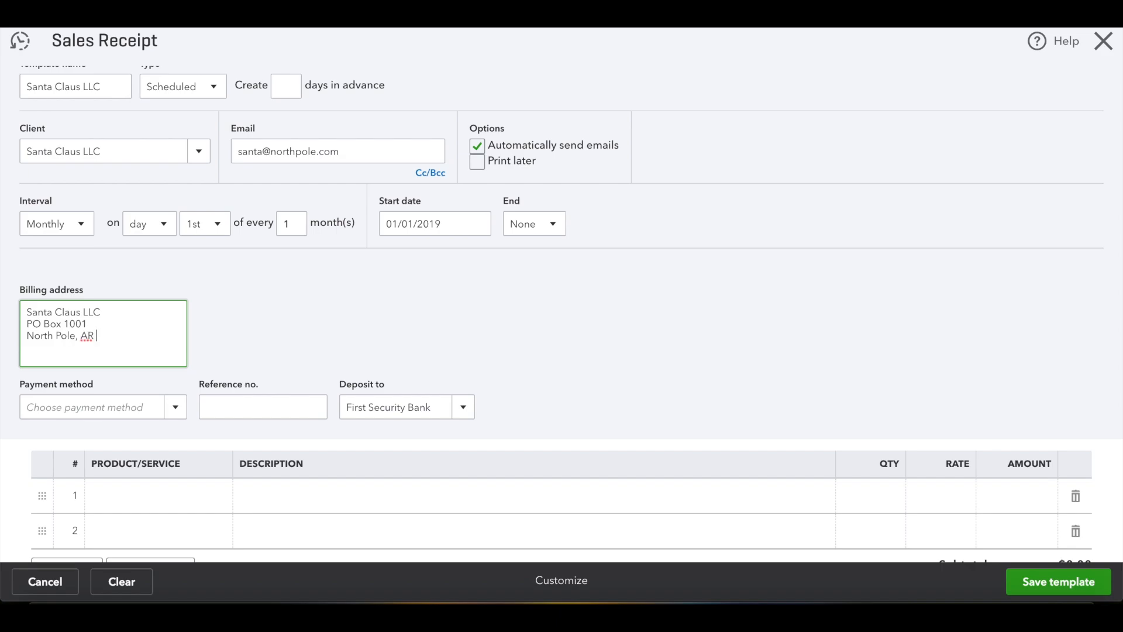
type("72201")
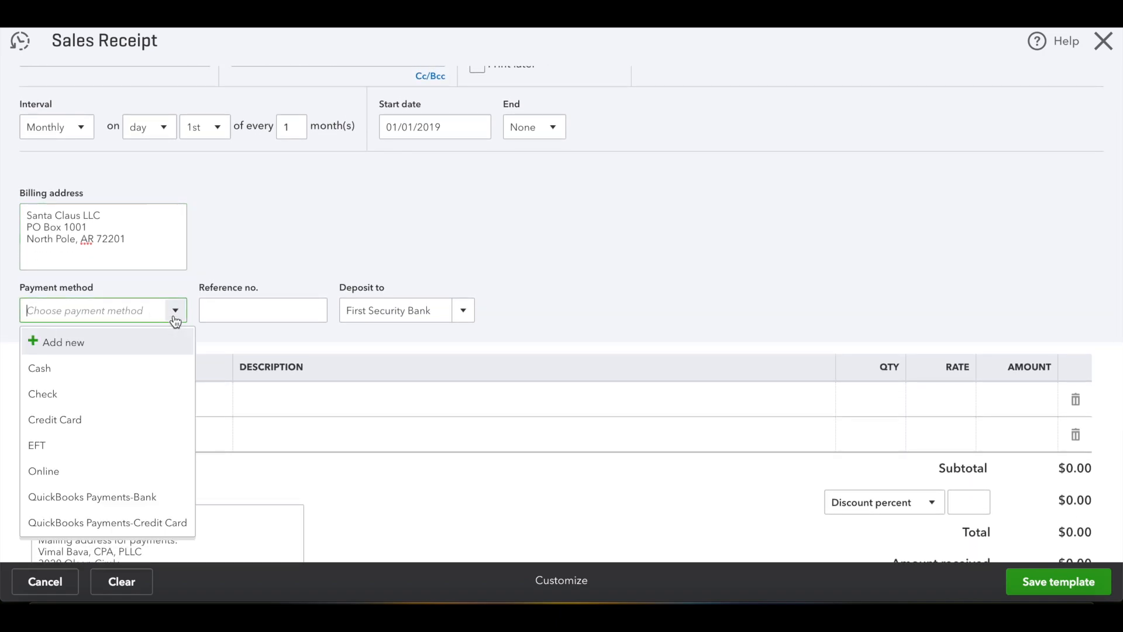
- Choose Check payment and enter the client's bank account and routing number 082902757
left_click(43, 393)
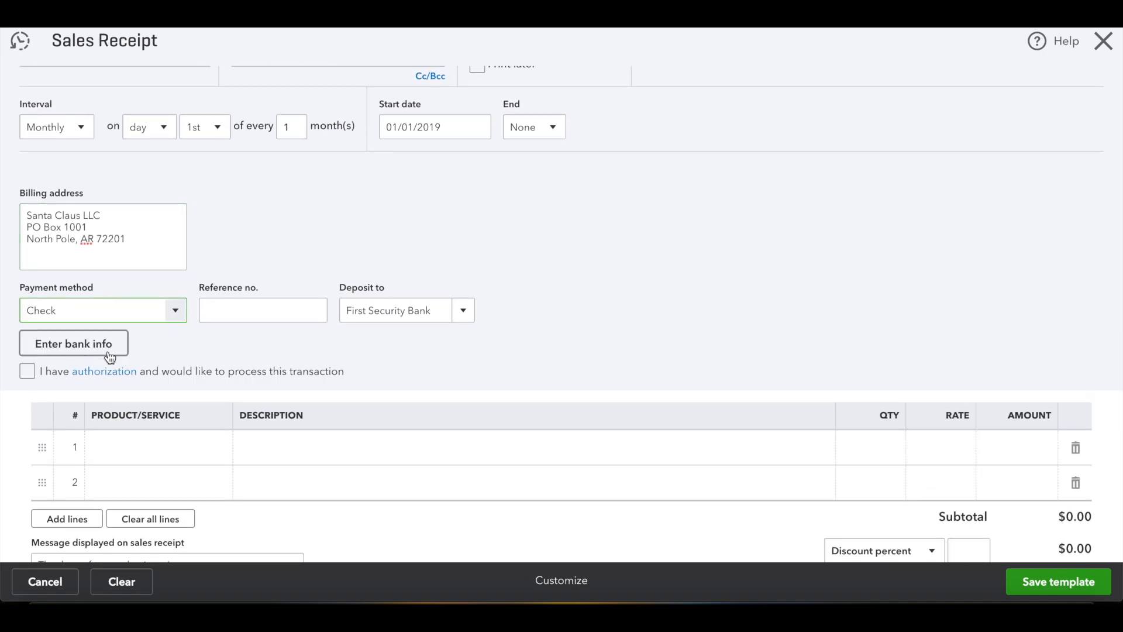
left_click(72, 343)
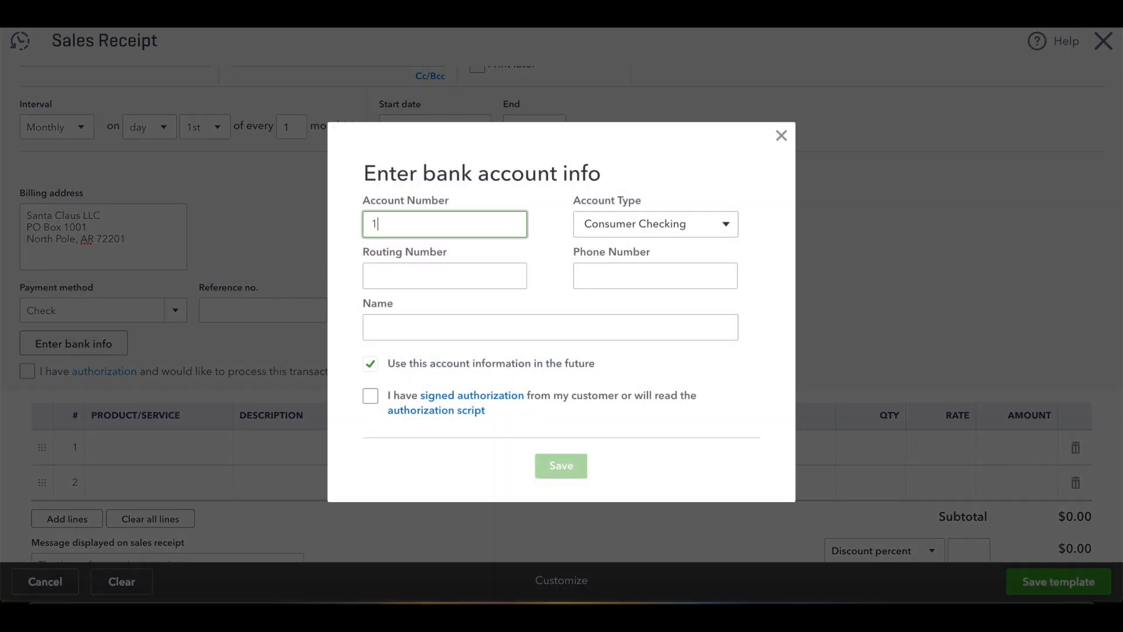
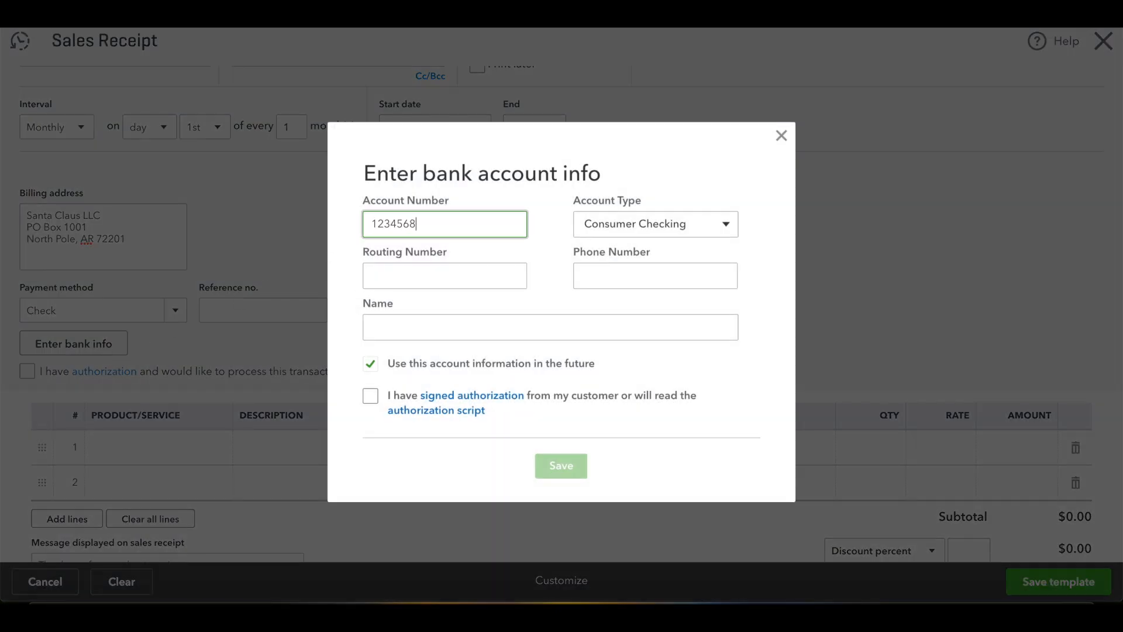
left_click(653, 224)
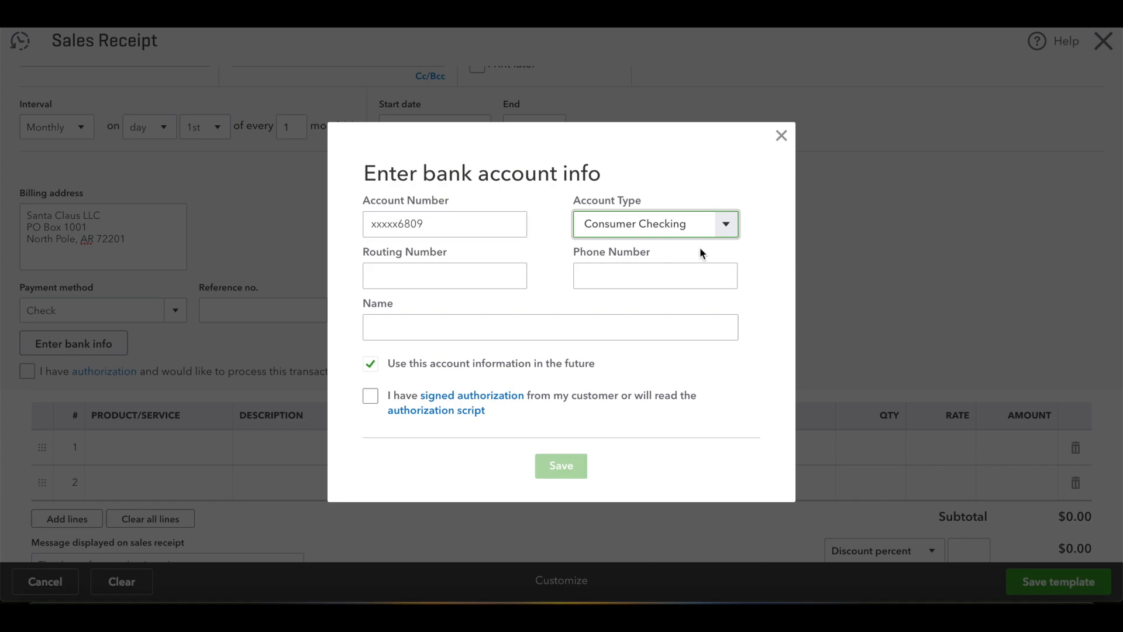
type("0")
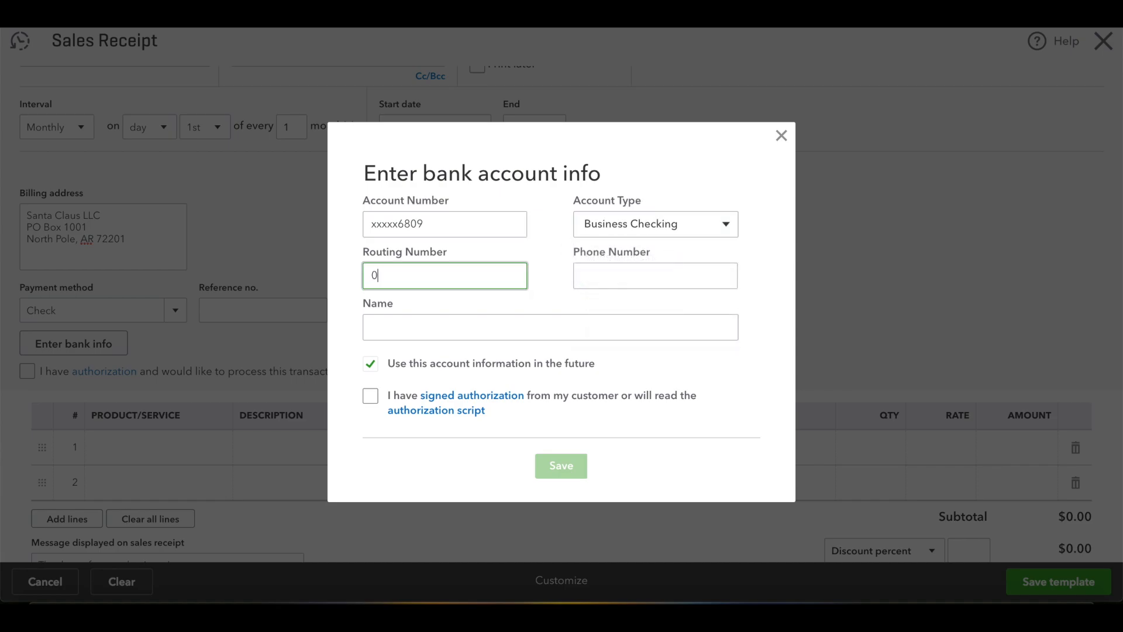
type("82902757")
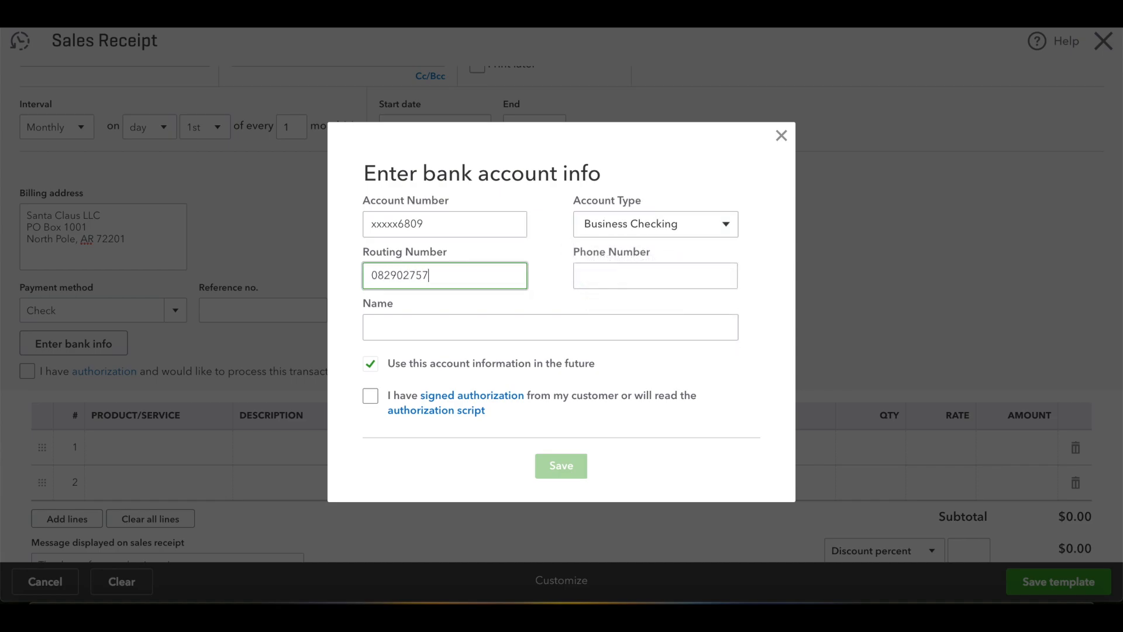
type("501")
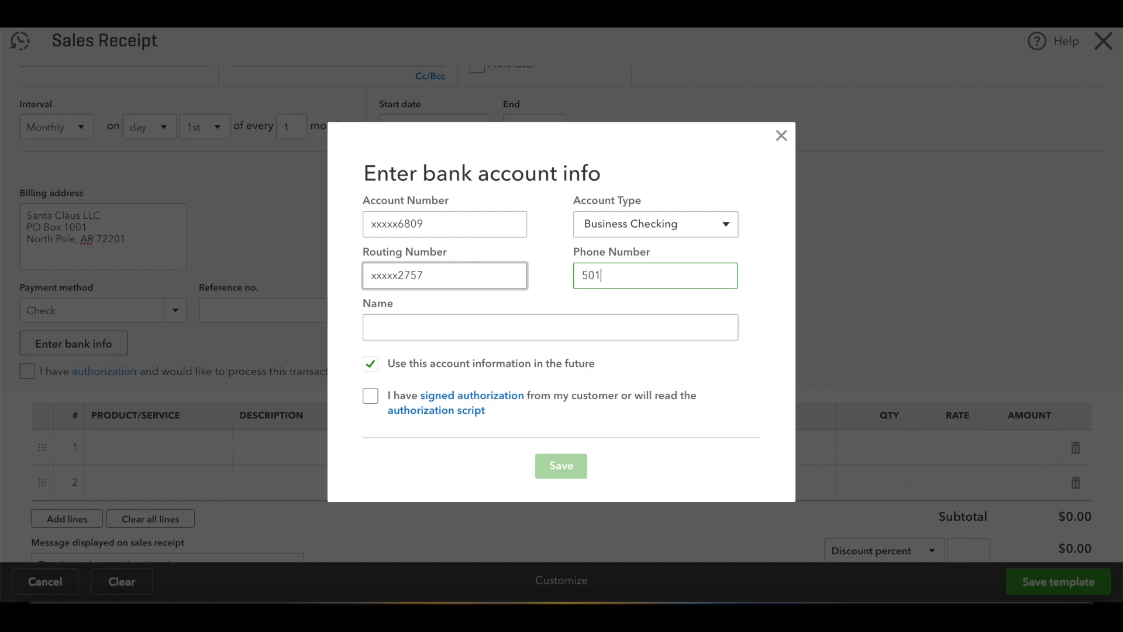
type("555")
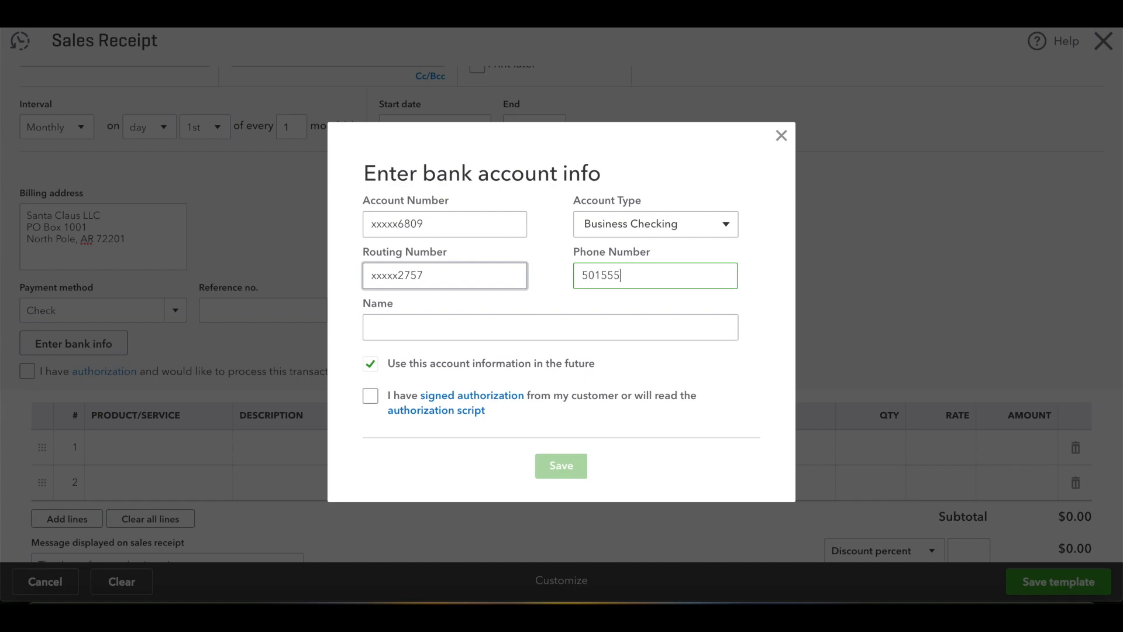
type("(501) 555-1555")
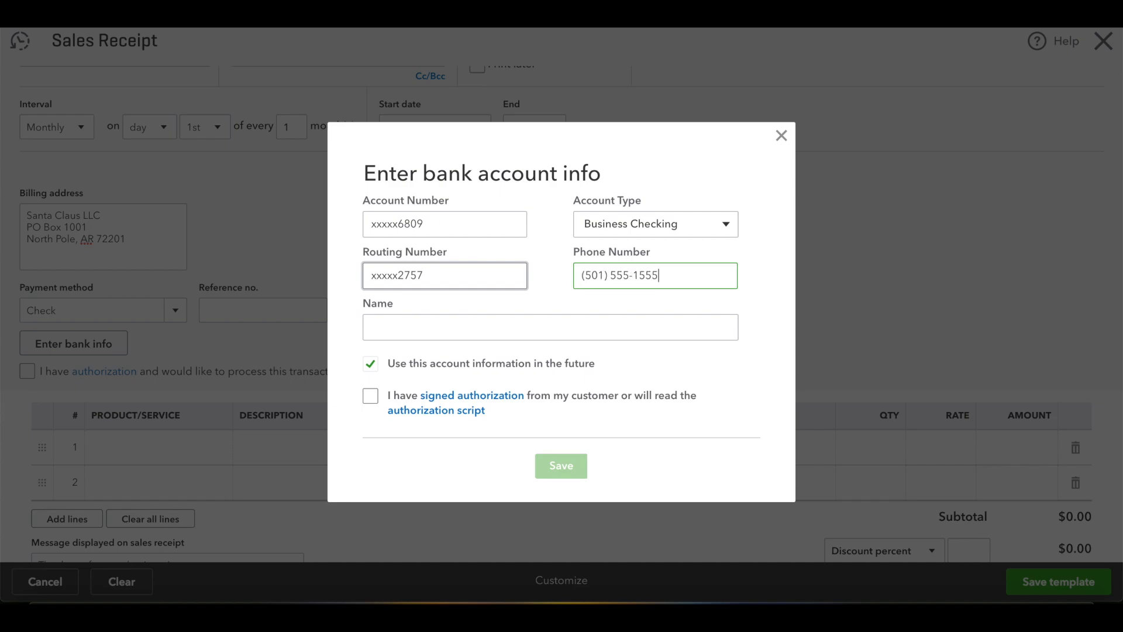
type("Santa Claus LLC")
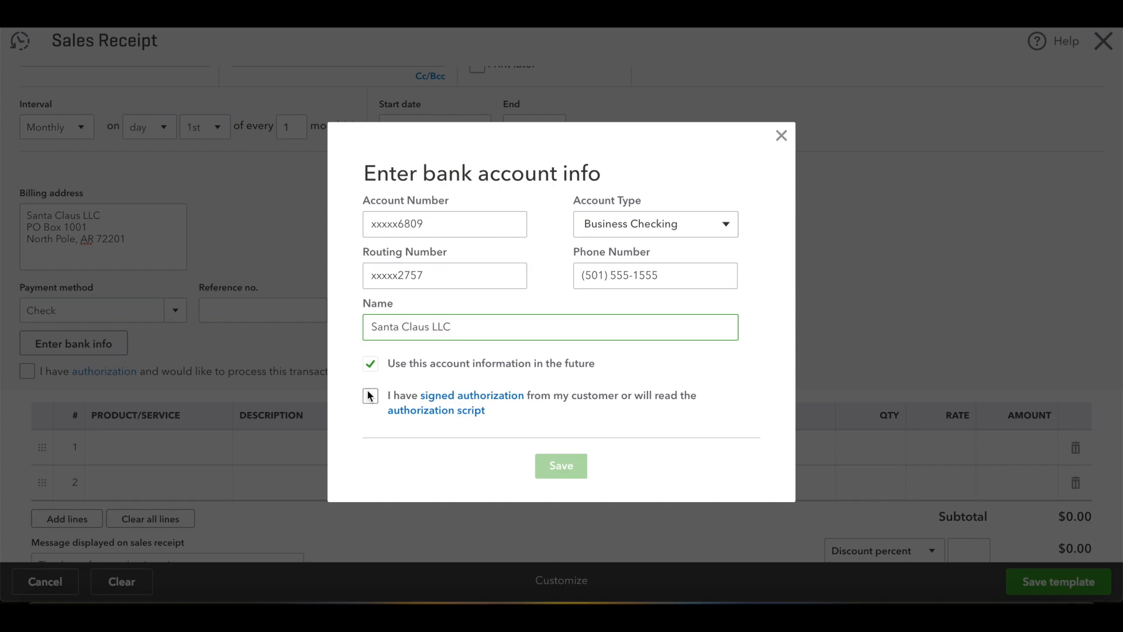
left_click(371, 396)
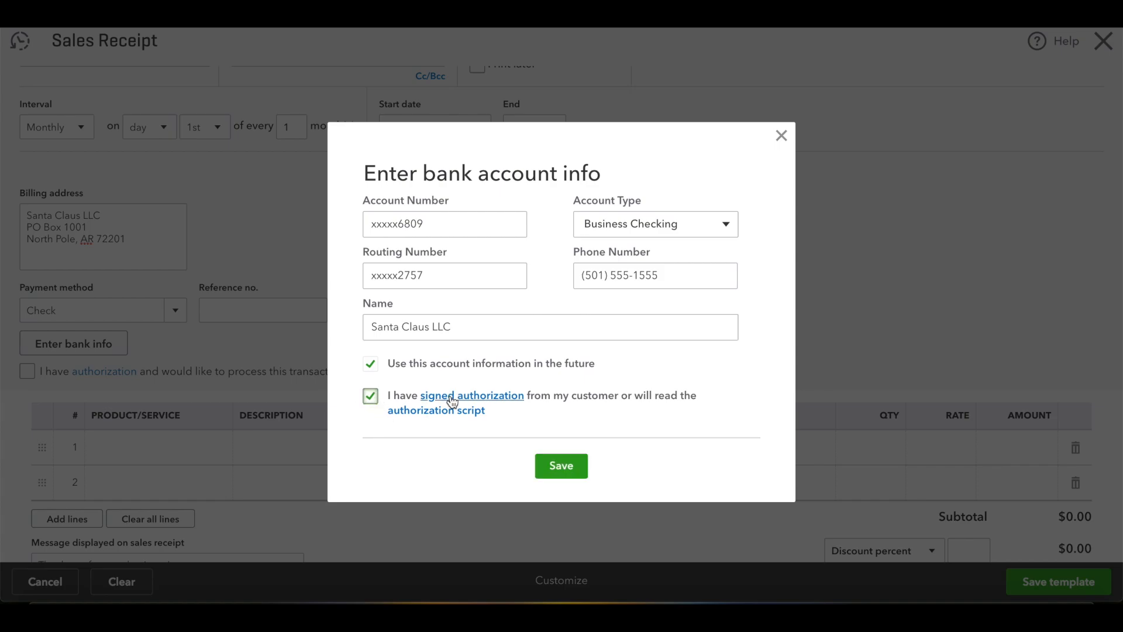
- Review the bank transfer authorization form and the customer read-aloud script
left_click(471, 395)
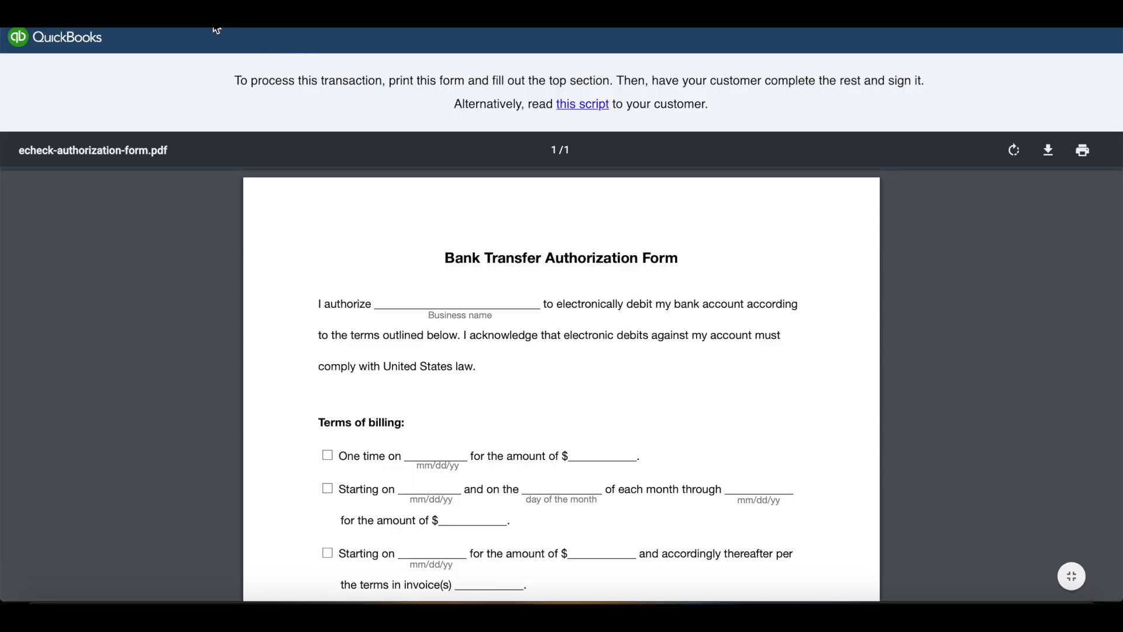
scroll("down", 3)
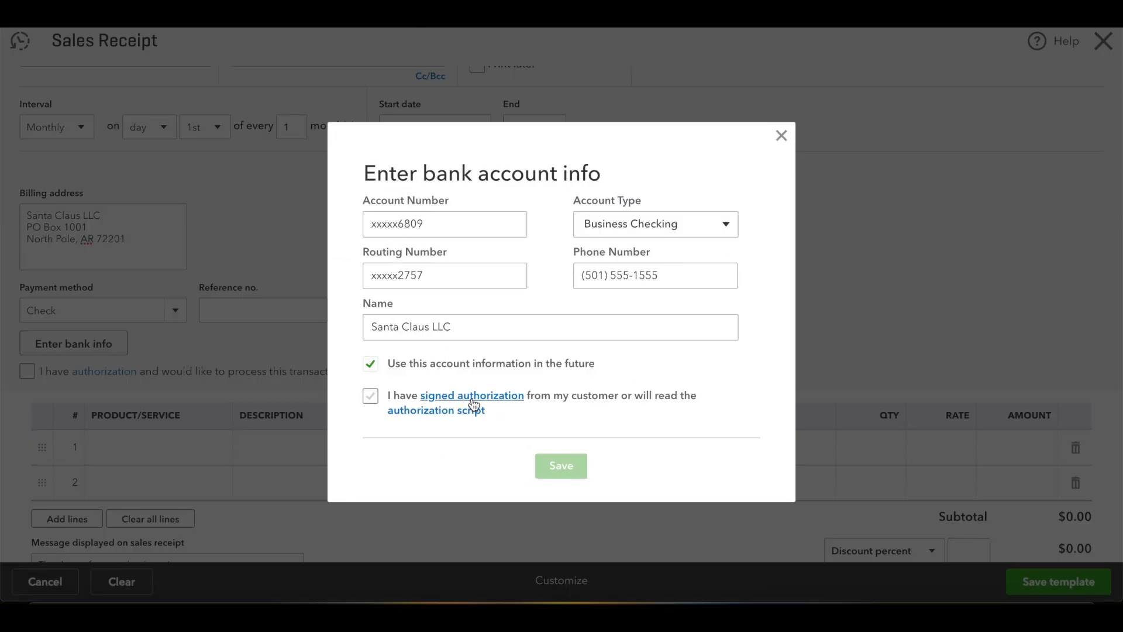
left_click(435, 409)
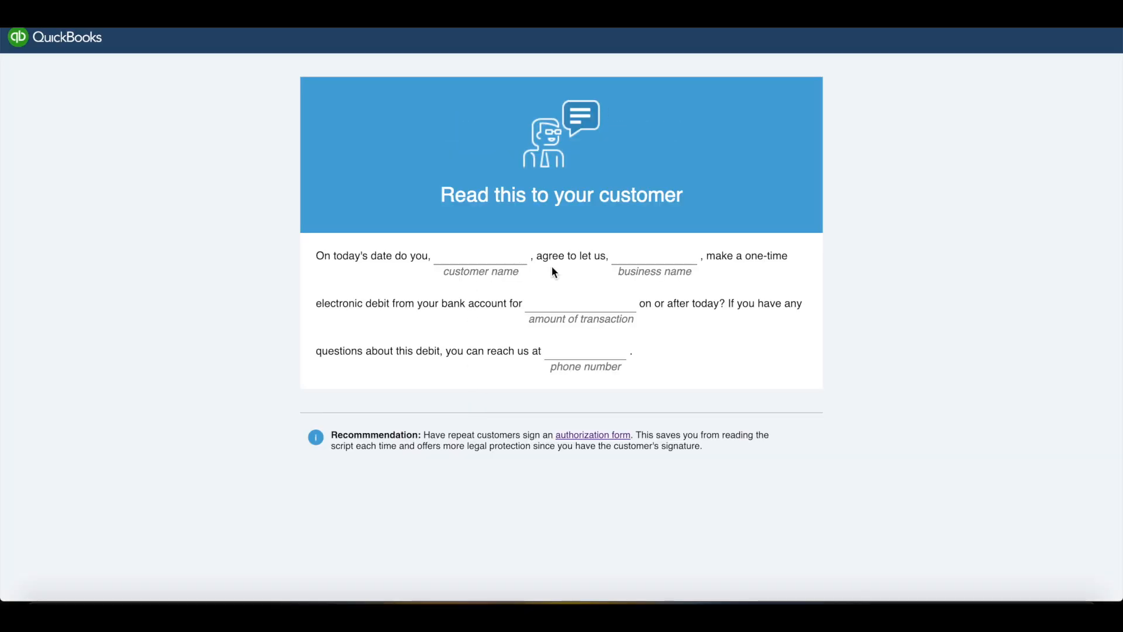
mouse_move(504, 117)
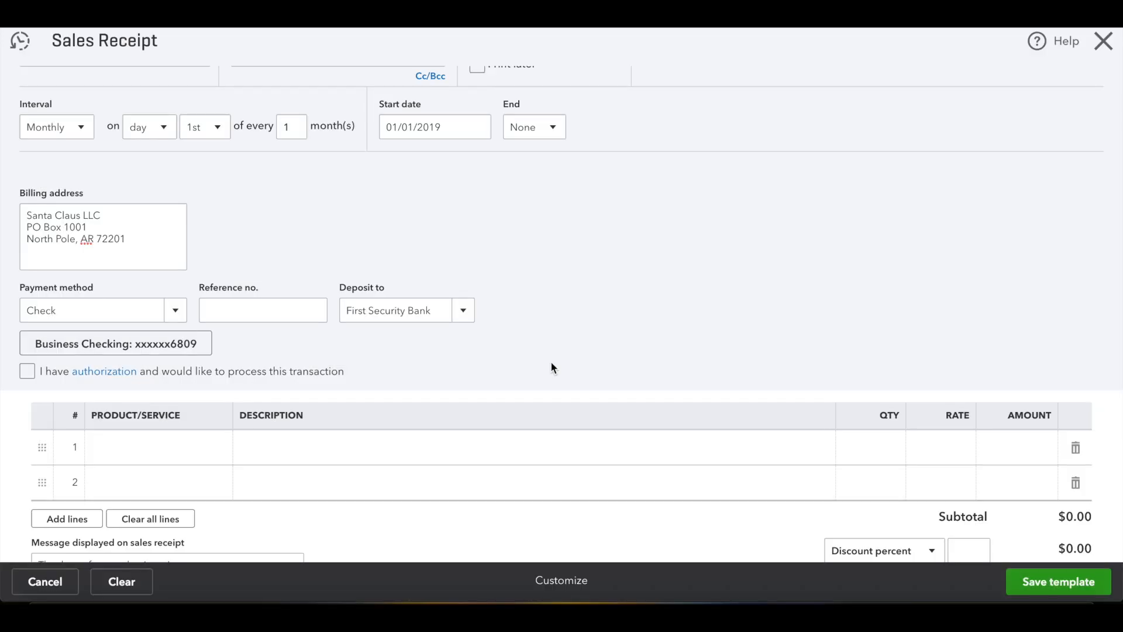
- Mark the transaction authorized and add a Bookkeeping line 'Monthly bookkeeping' at 500
left_click(27, 371)
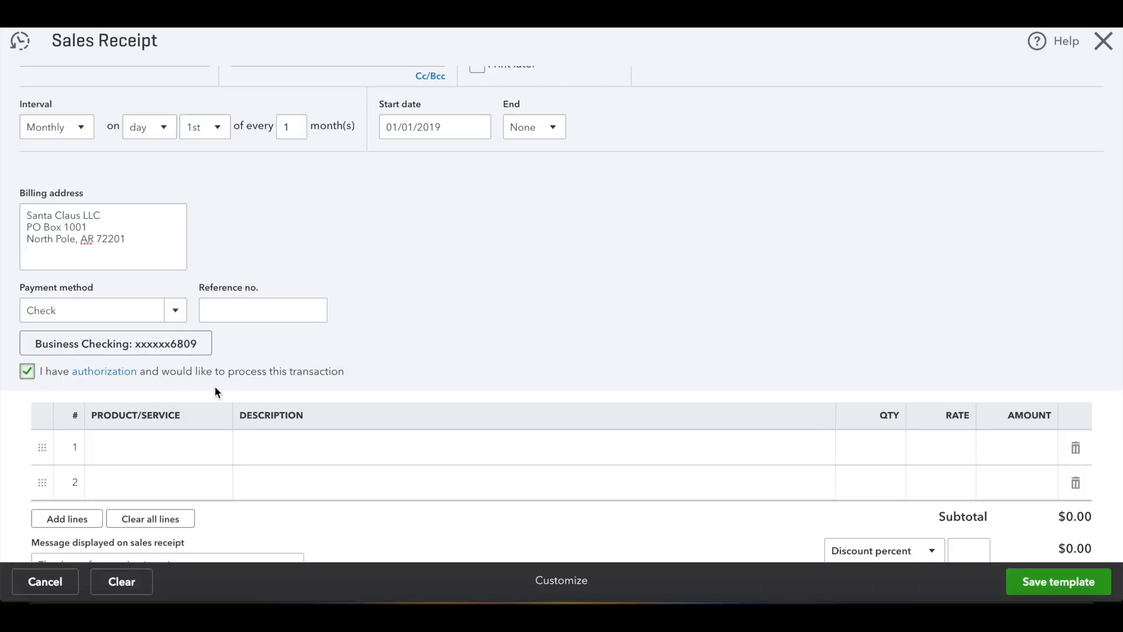
type("Bookkeeping")
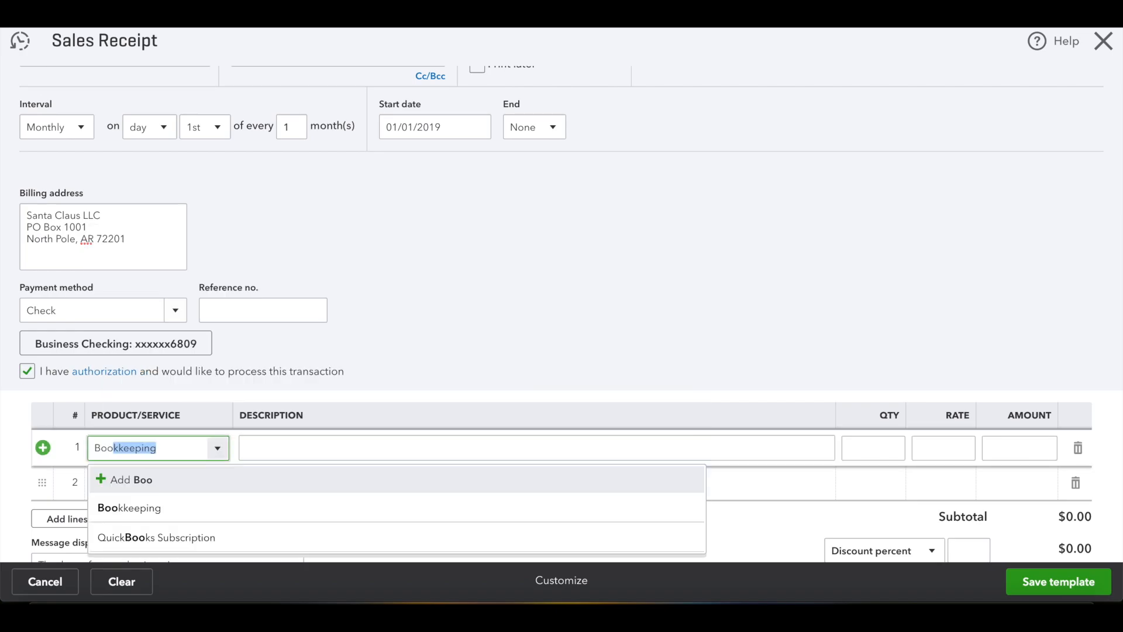
left_click(129, 507)
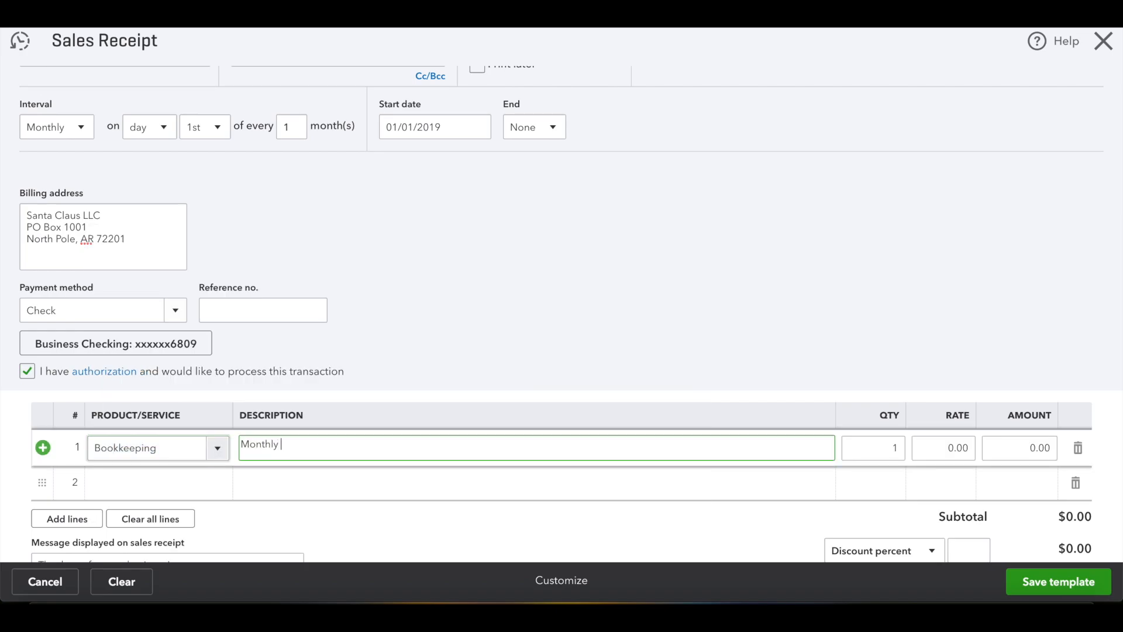
type("bookkeeping")
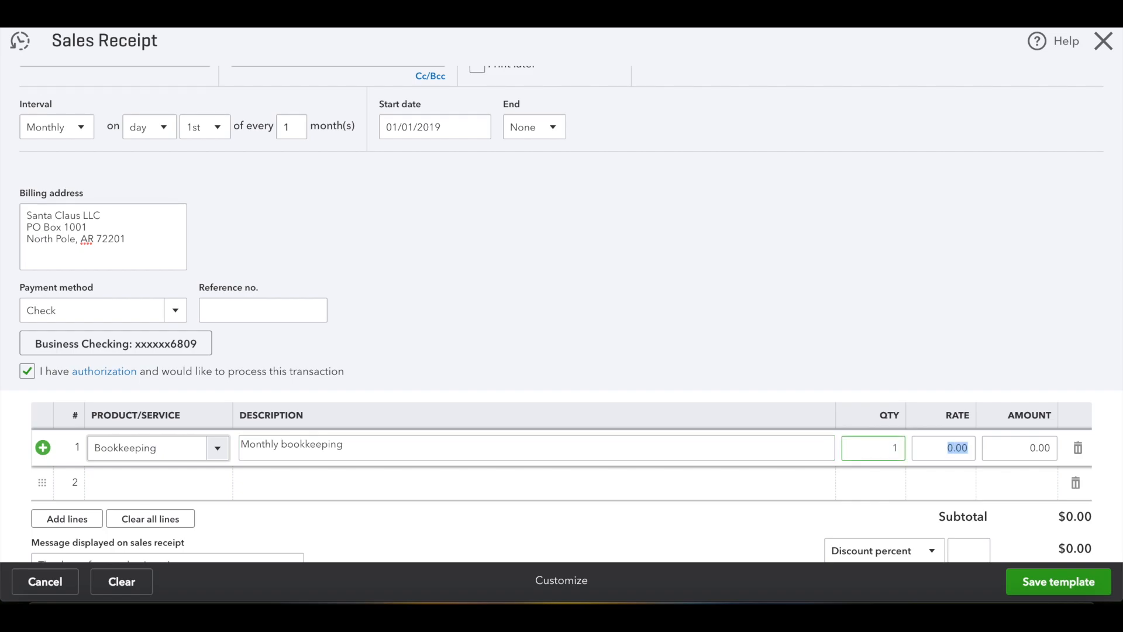
type("500")
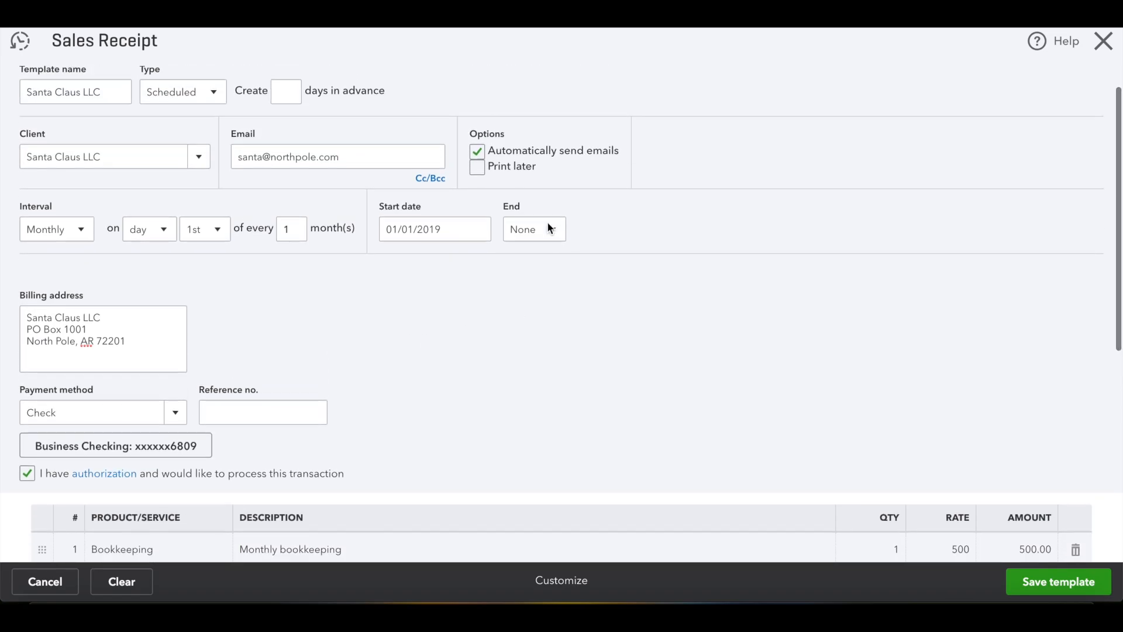
scroll("down", 3)
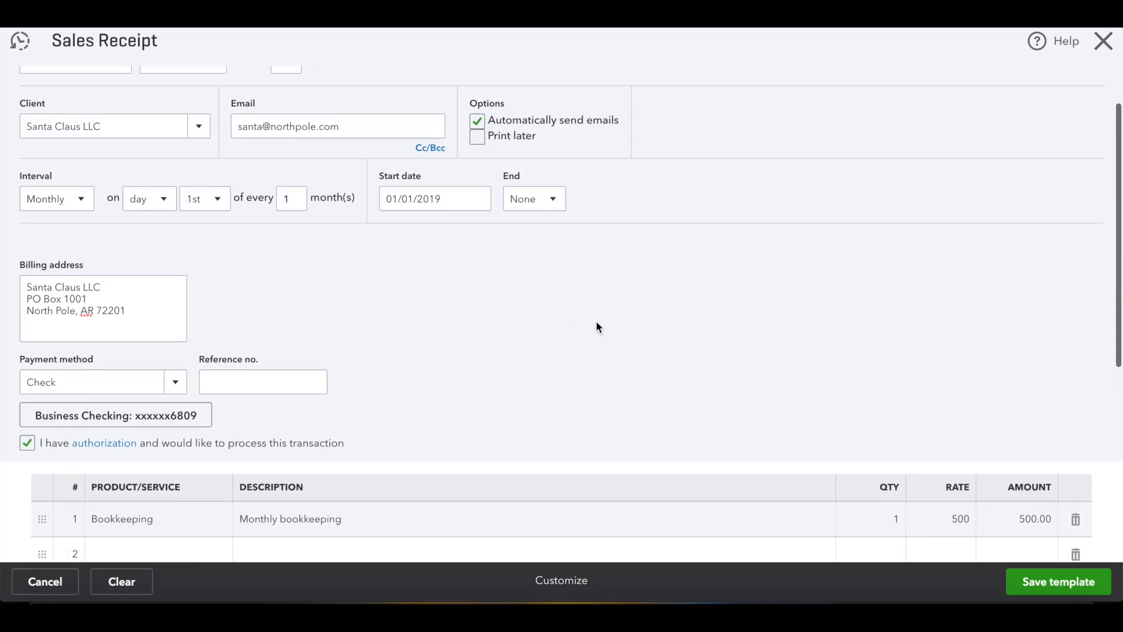
scroll("up", 3)
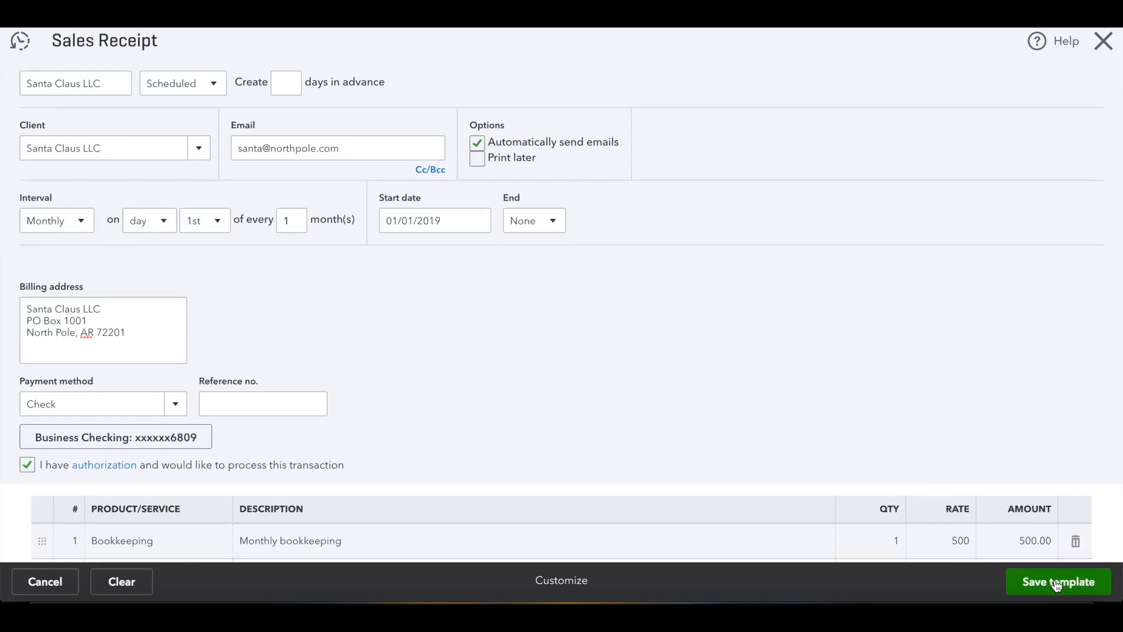